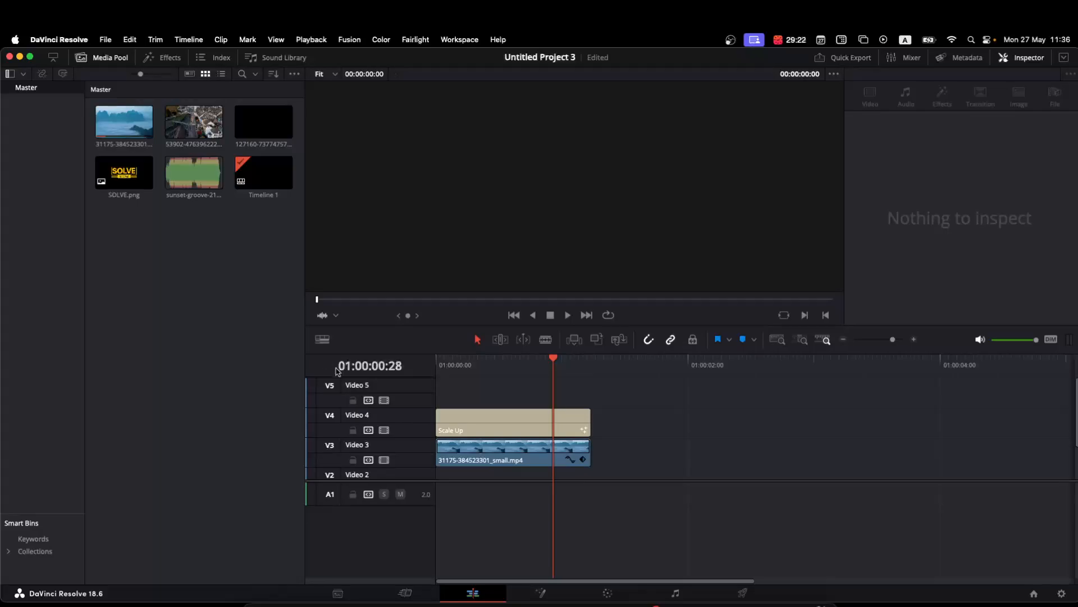
Copy the landscape clip and paste a duplicate onto the empty timeline right after it.
{"action": "left_click", "coordinate": [512, 423]}
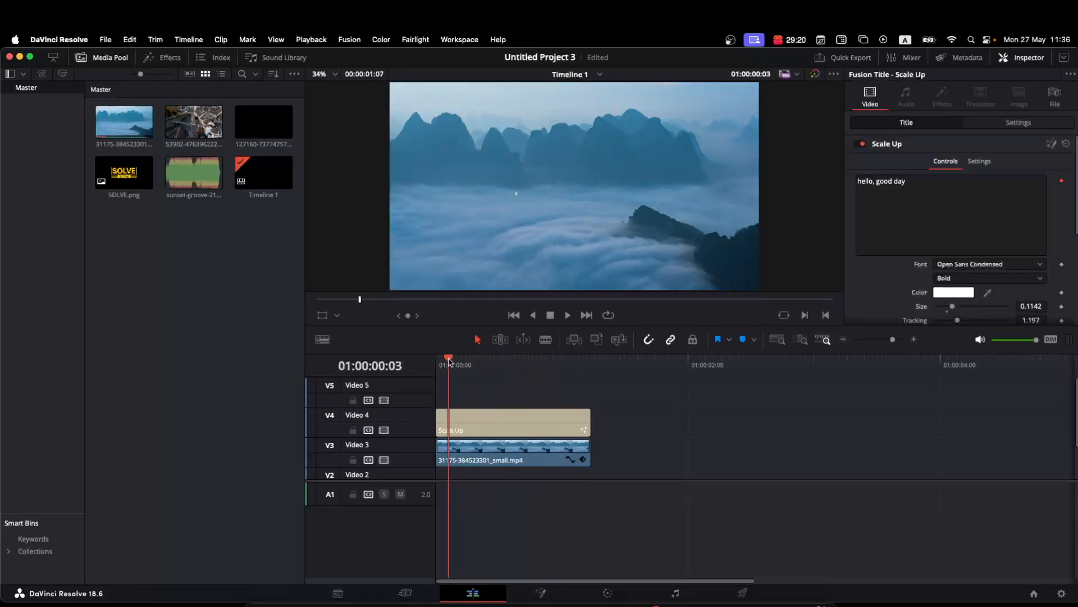
{"action": "left_click", "coordinate": [561, 364]}
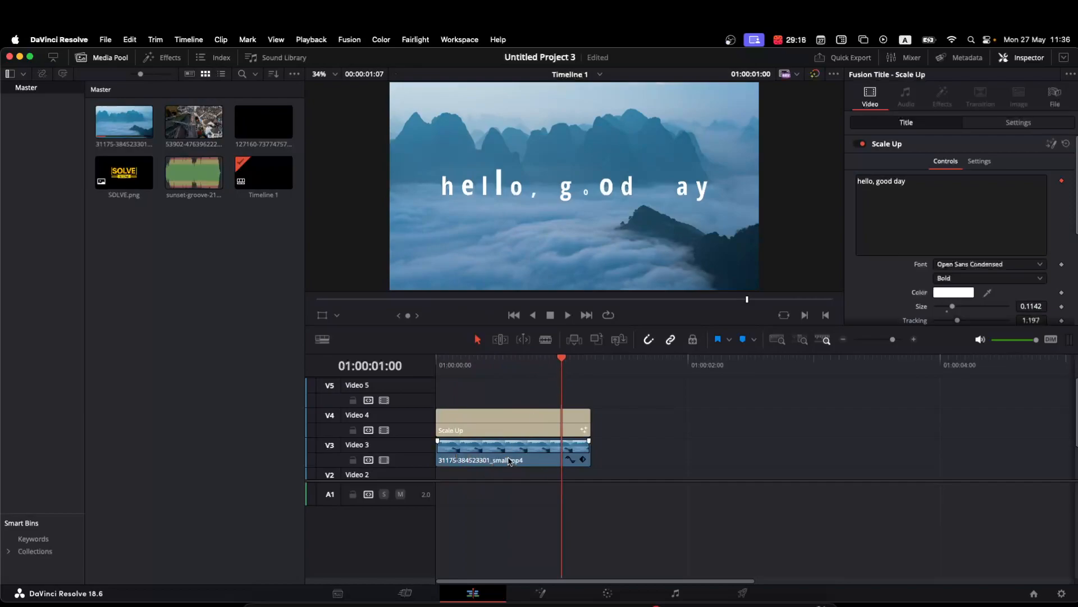
{"action": "left_click", "coordinate": [496, 452]}
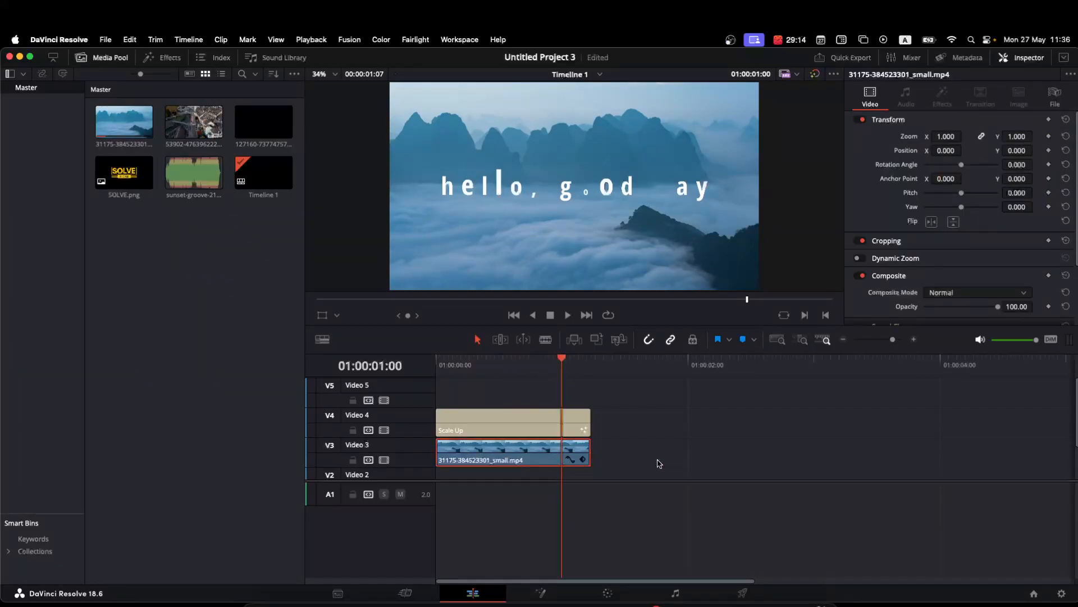
{"action": "right_click", "coordinate": [497, 451]}
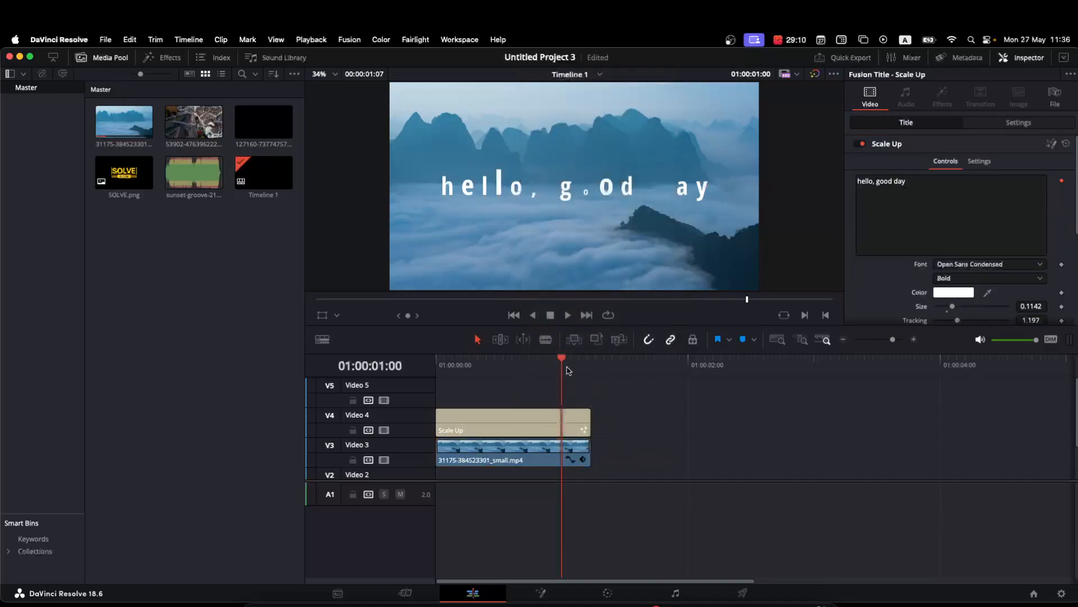
{"action": "right_click", "coordinate": [609, 457]}
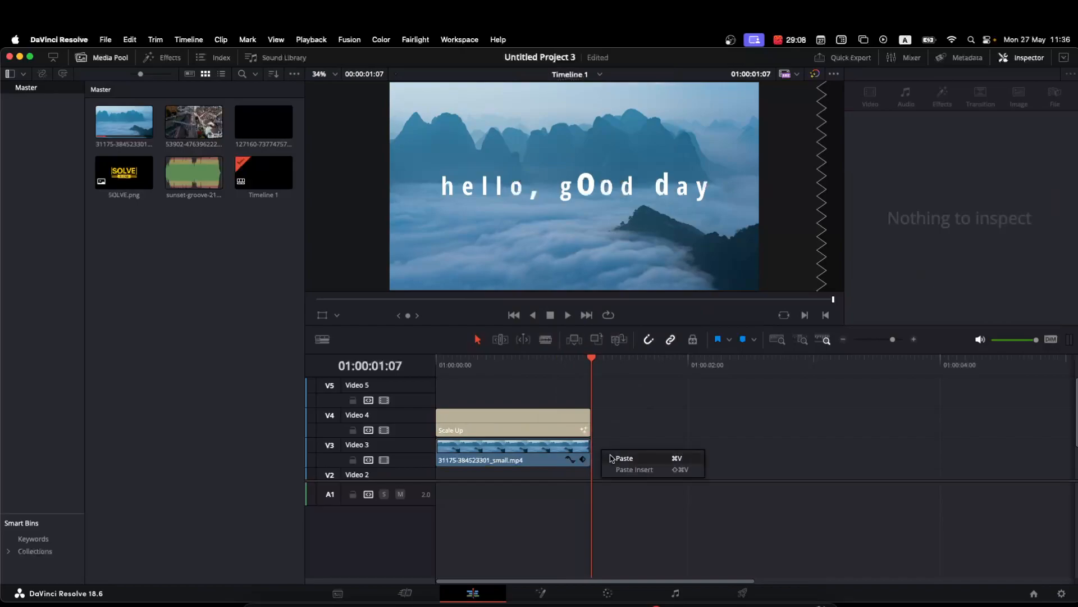
{"action": "left_click", "coordinate": [623, 458]}
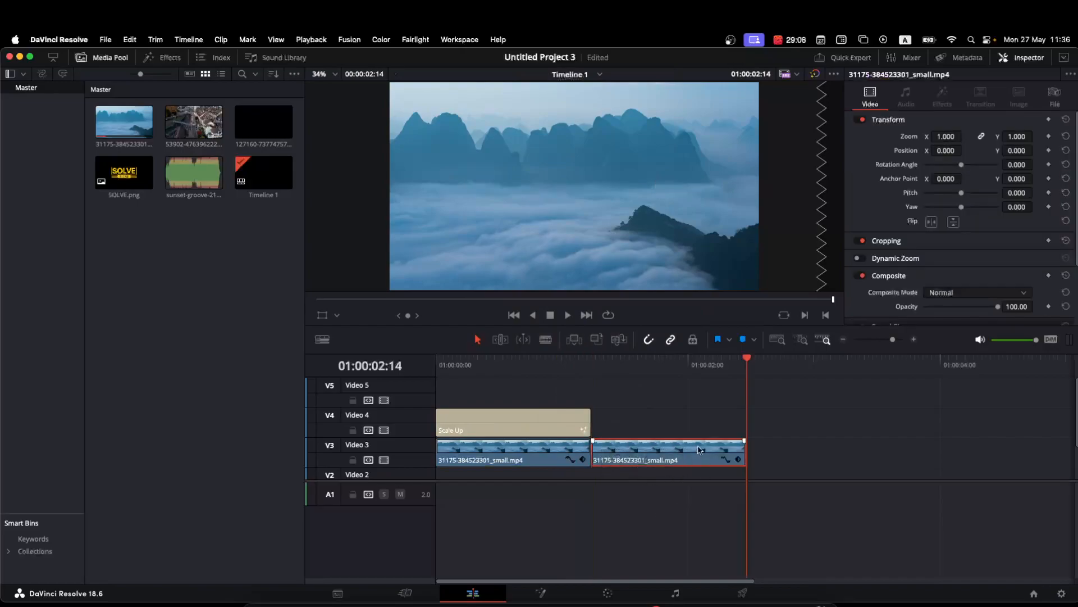
Paste a second 'Scale Up' title after the first, then select the second landscape clip.
{"action": "left_click", "coordinate": [662, 360]}
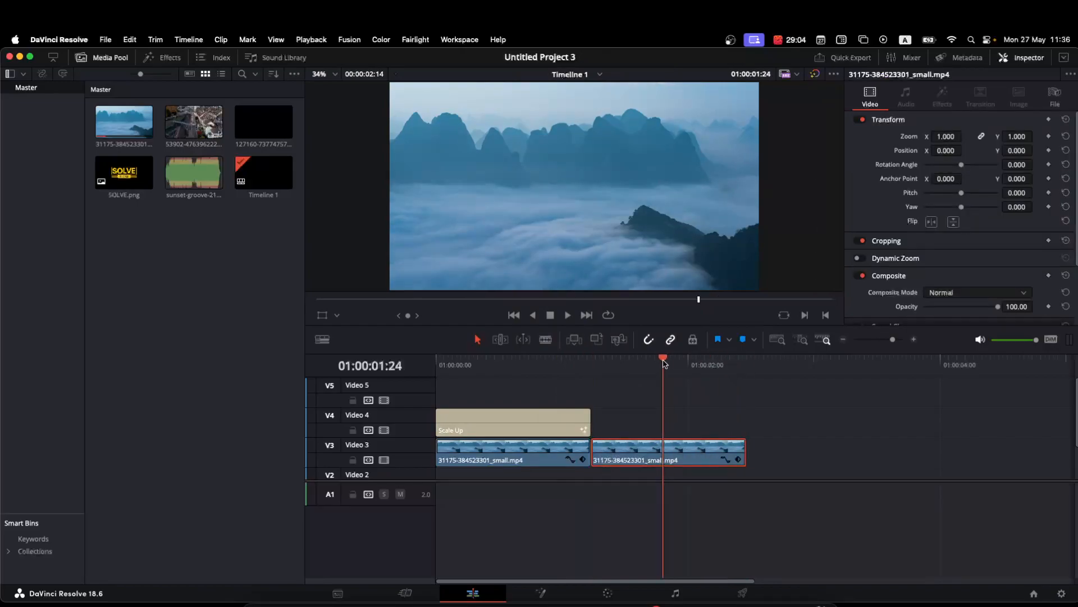
{"action": "right_click", "coordinate": [512, 420]}
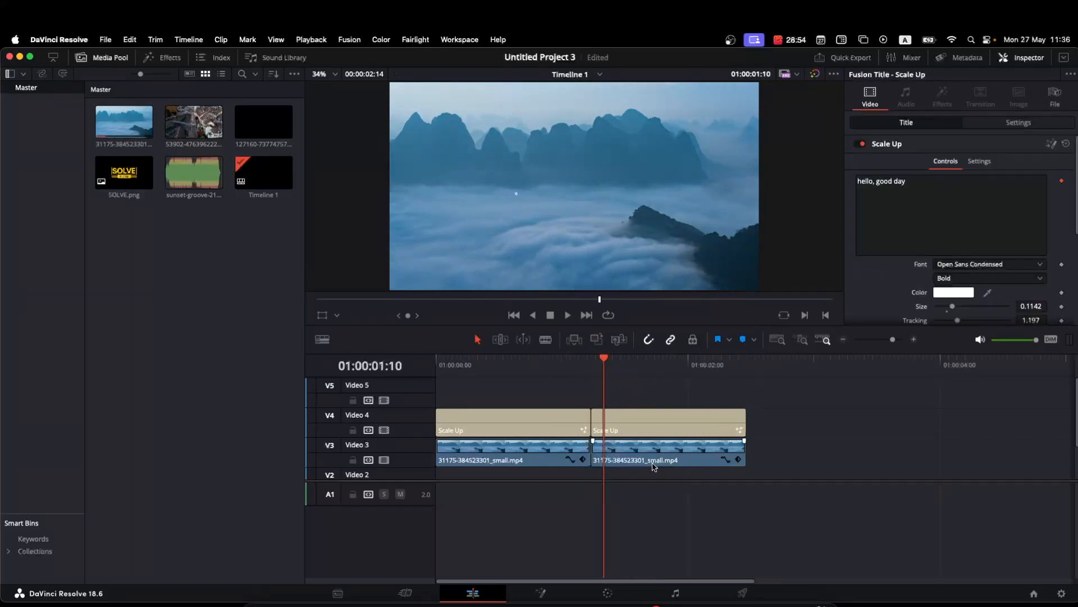
{"action": "left_click", "coordinate": [668, 459]}
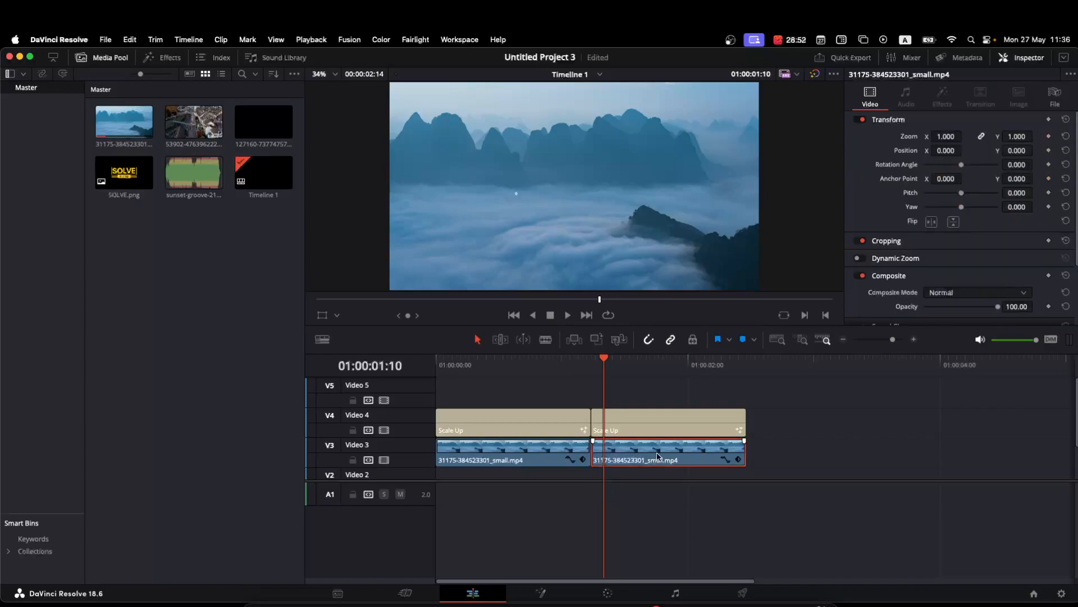
{"action": "right_click", "coordinate": [657, 453]}
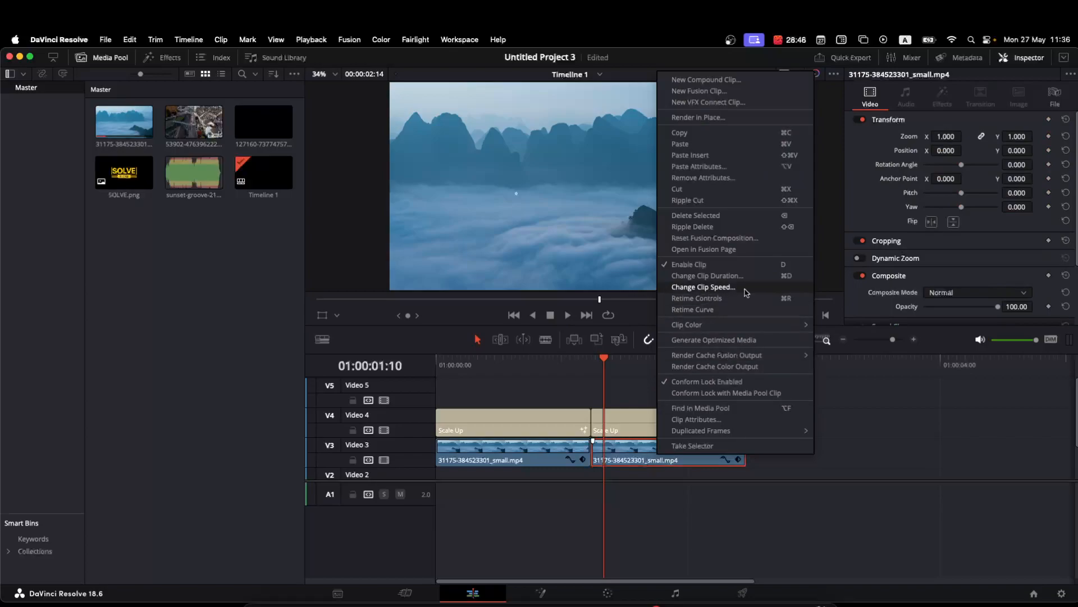
Reverse the second landscape clip via Change Clip Speed at -100% and apply it.
{"action": "left_click", "coordinate": [704, 286]}
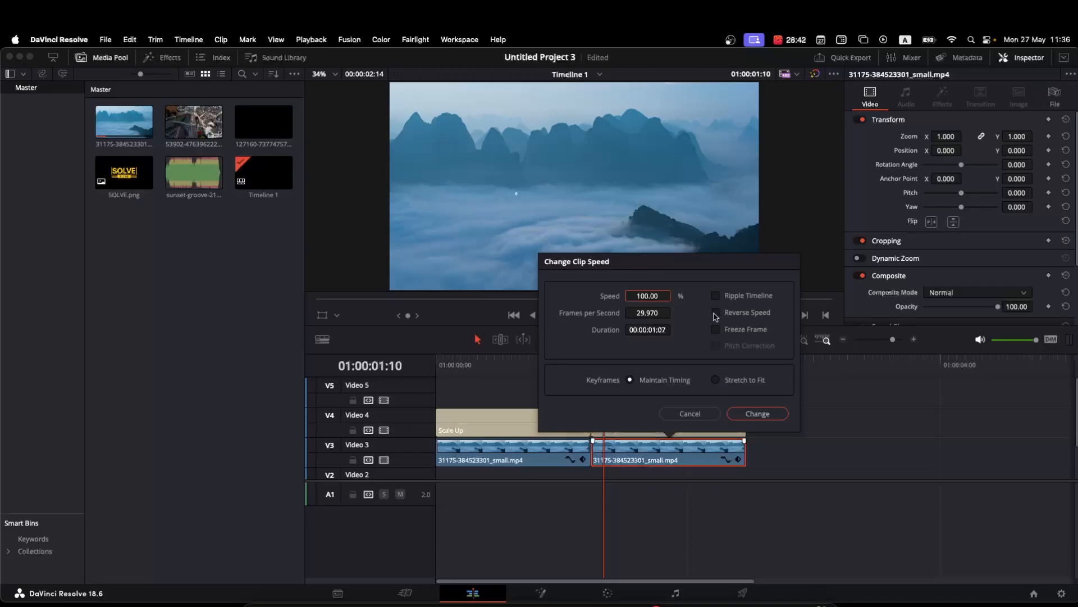
{"action": "left_click", "coordinate": [715, 313]}
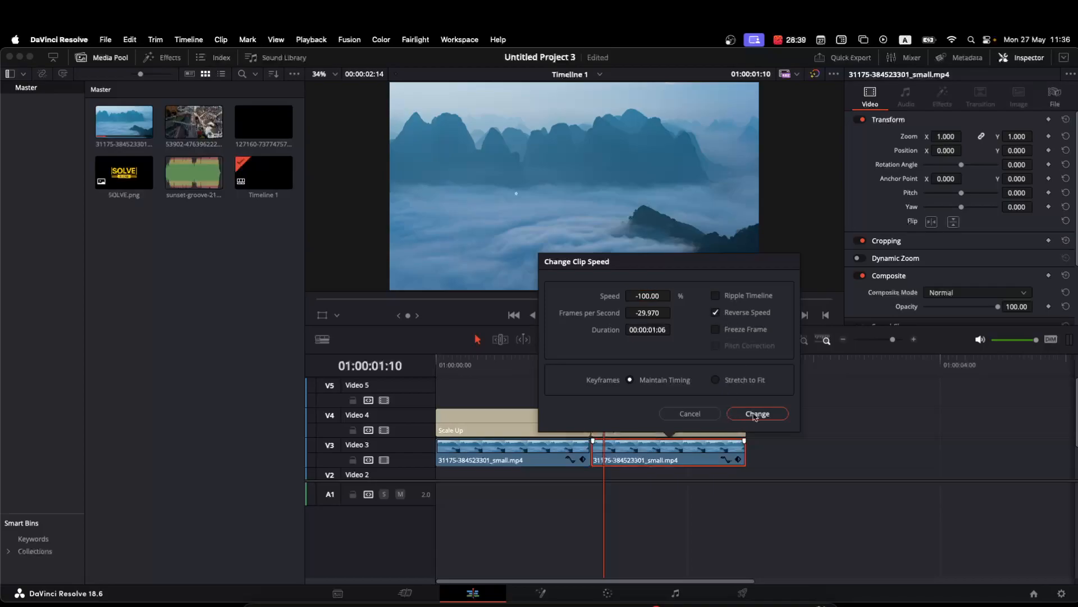
{"action": "left_click", "coordinate": [756, 413]}
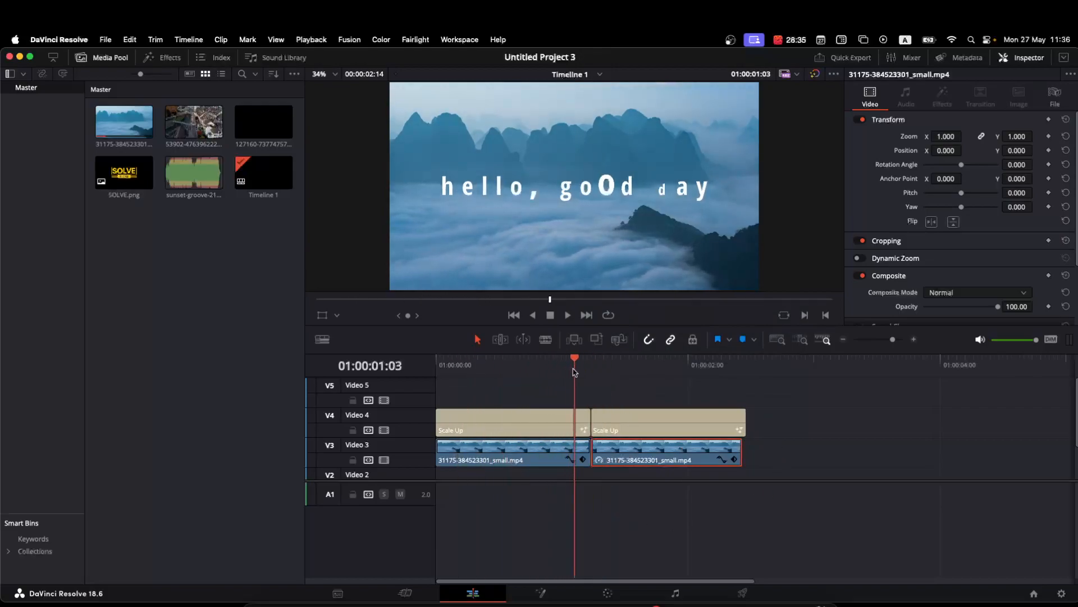
{"action": "left_click", "coordinate": [633, 365]}
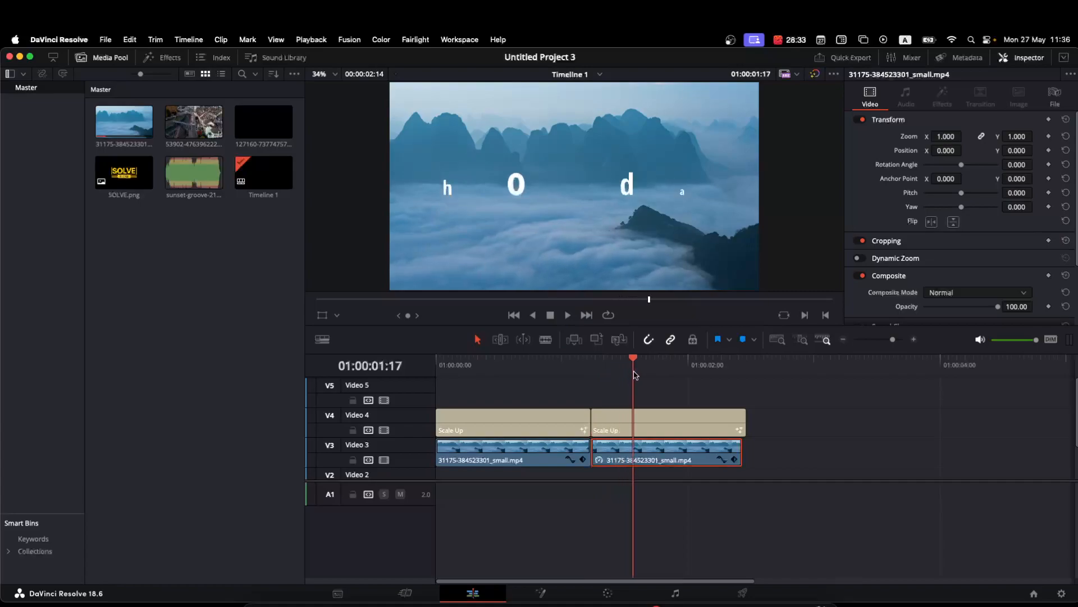
{"action": "left_click", "coordinate": [705, 364]}
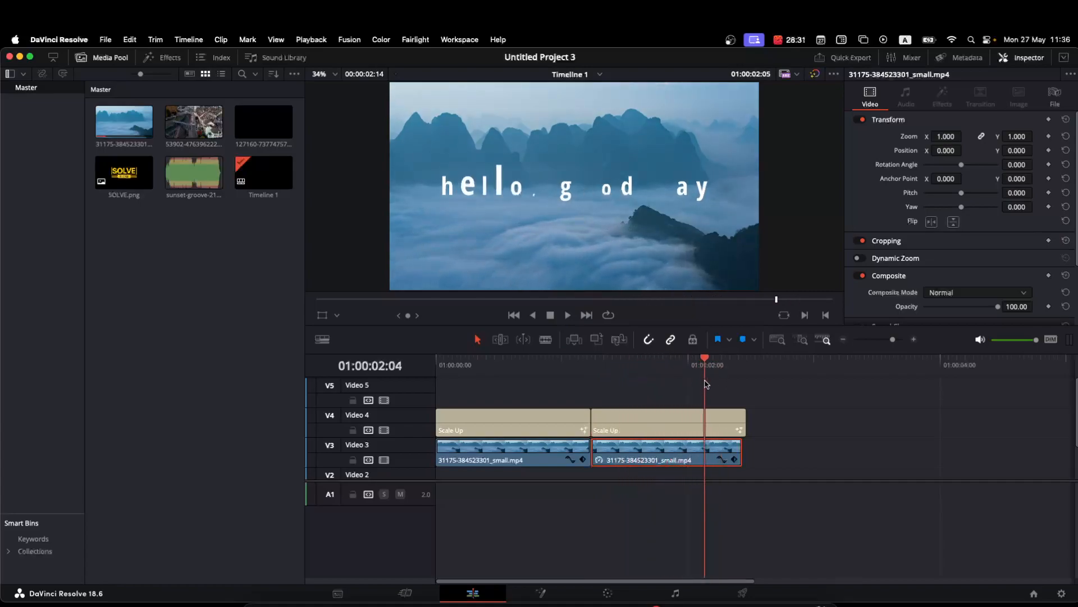
{"action": "left_click", "coordinate": [571, 360]}
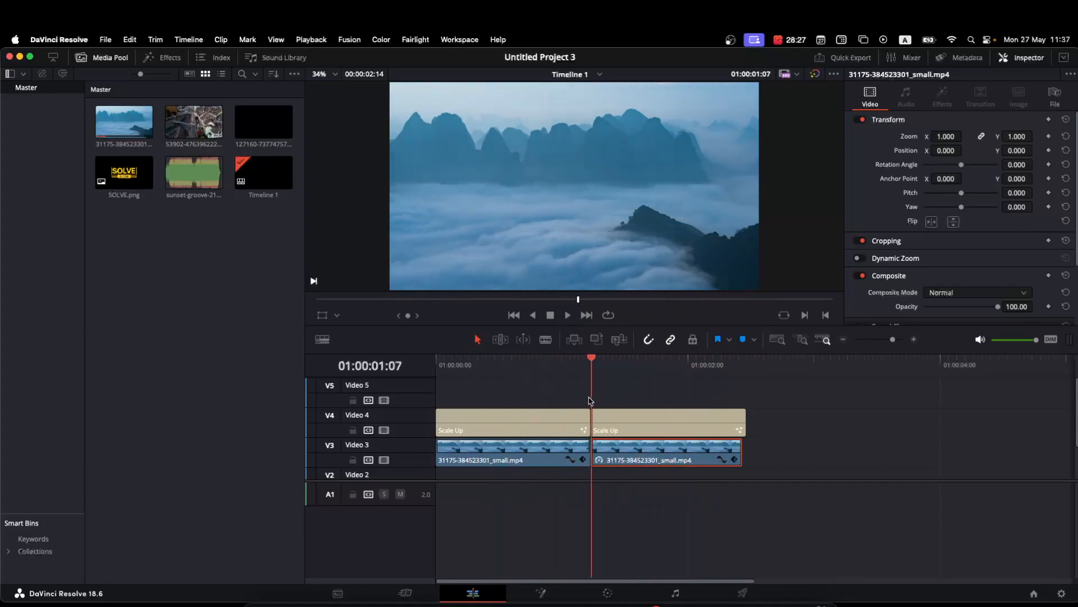
{"action": "left_click", "coordinate": [628, 357]}
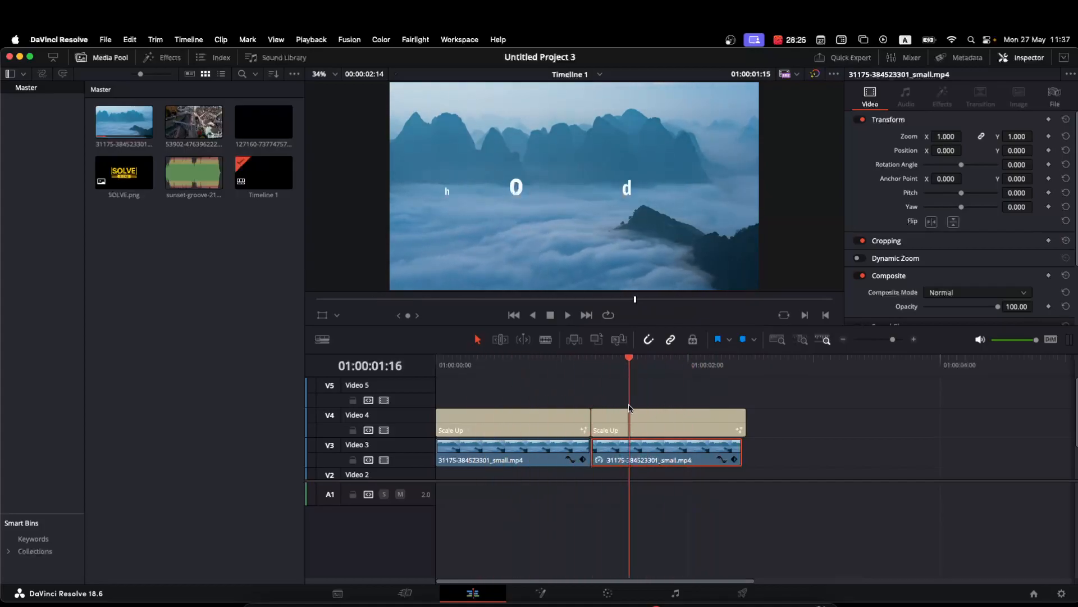